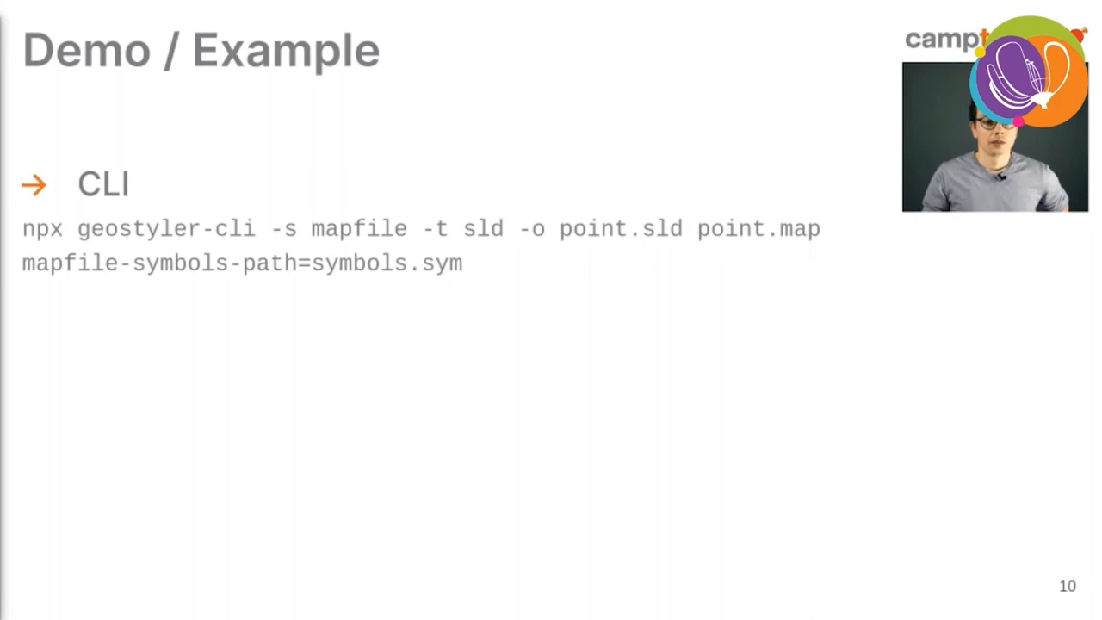
Advance from slide 10 to slide 11, the map.geo.admin.ch aviation obstacles example.
key("Right")
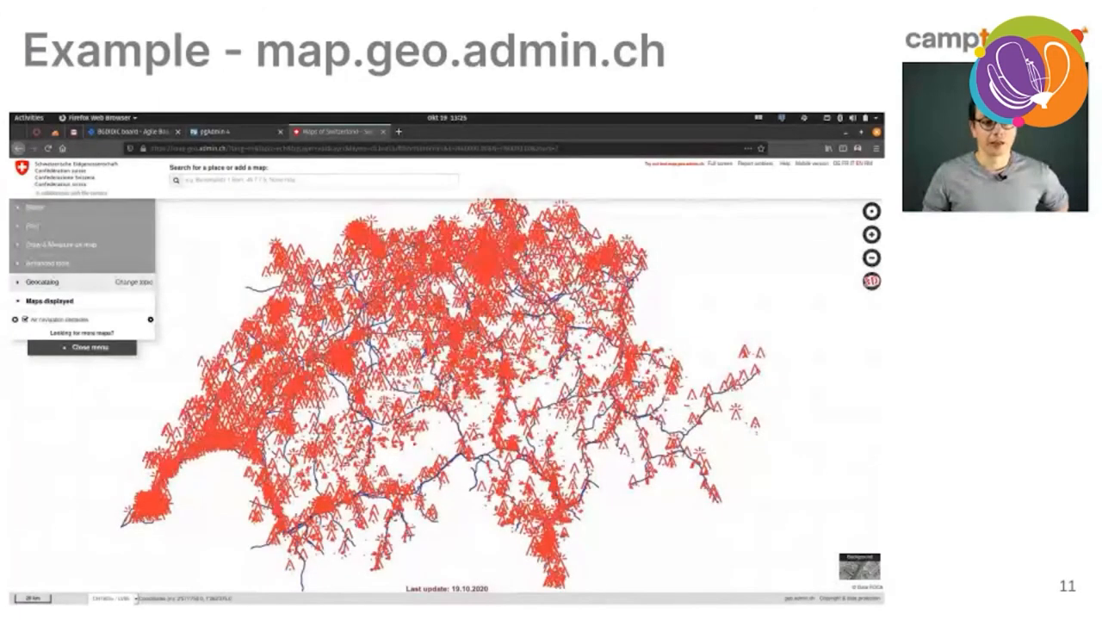